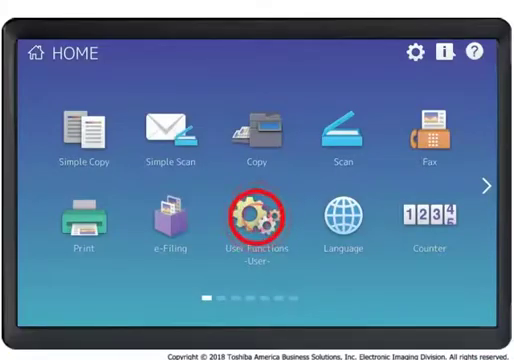
- Enter the administrator password under User Functions to unlock the Admin settings
{"action": "left_click", "coordinate": [256, 210]}
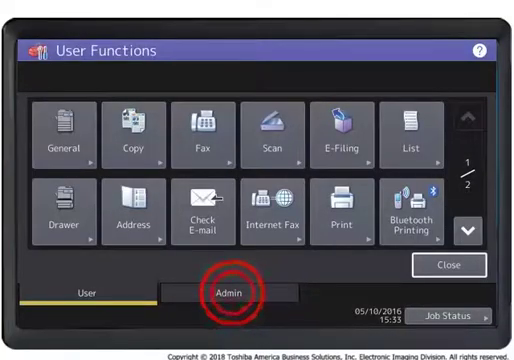
{"action": "left_click", "coordinate": [236, 292]}
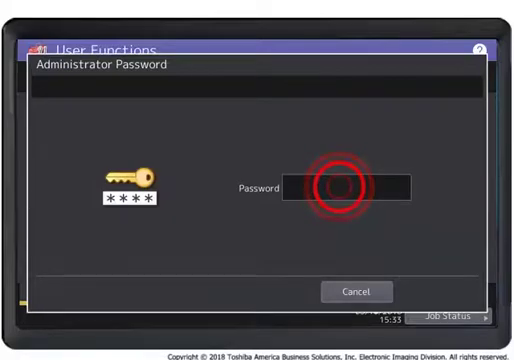
{"action": "left_click", "coordinate": [336, 188]}
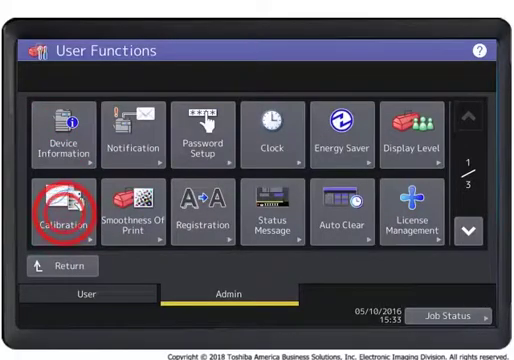
- Select the 600dpi Print option within Calibration
{"action": "left_click", "coordinate": [56, 210]}
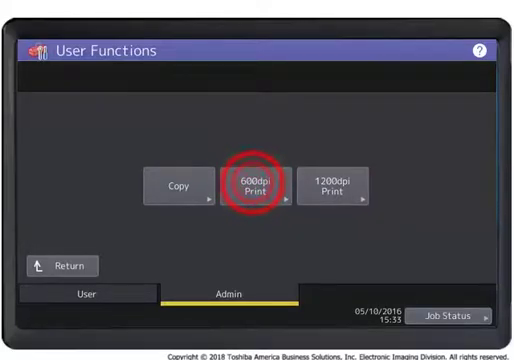
{"action": "left_click", "coordinate": [260, 186]}
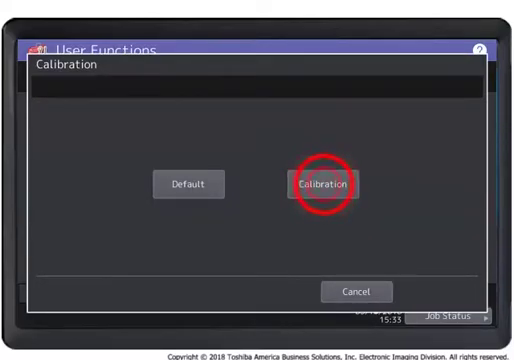
- Start a new calibration so the test chart on the glass is scanned
{"action": "left_click", "coordinate": [324, 184]}
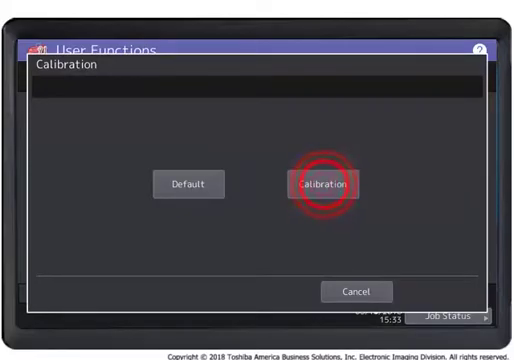
{"action": "left_click", "coordinate": [318, 184]}
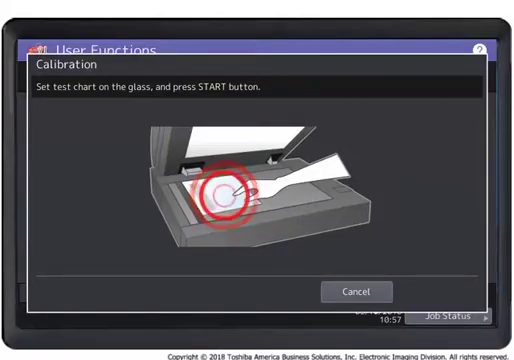
{"action": "left_click", "coordinate": [232, 190]}
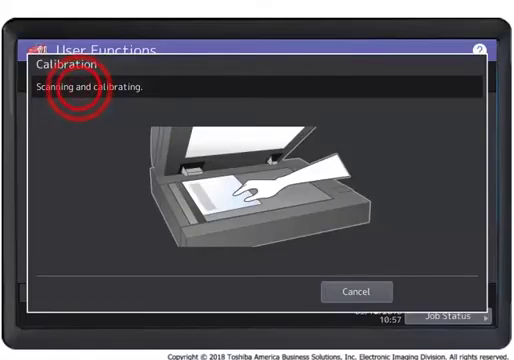